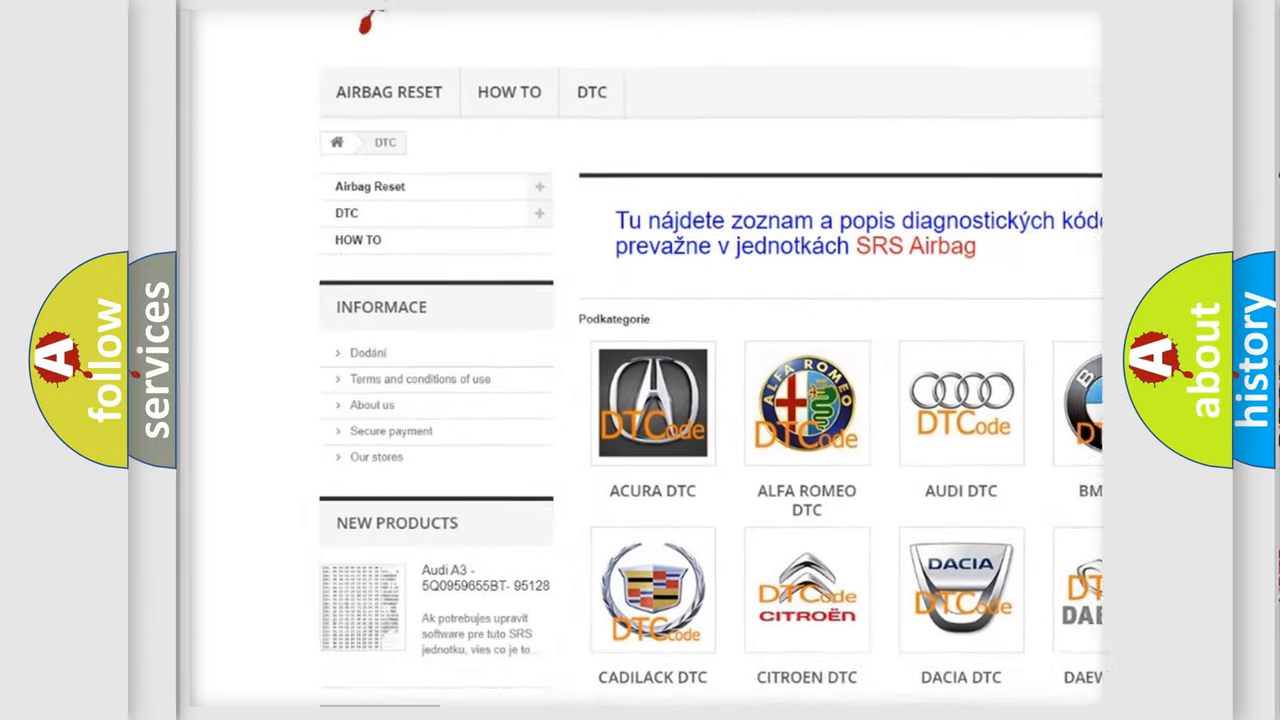
scroll("down", 3)
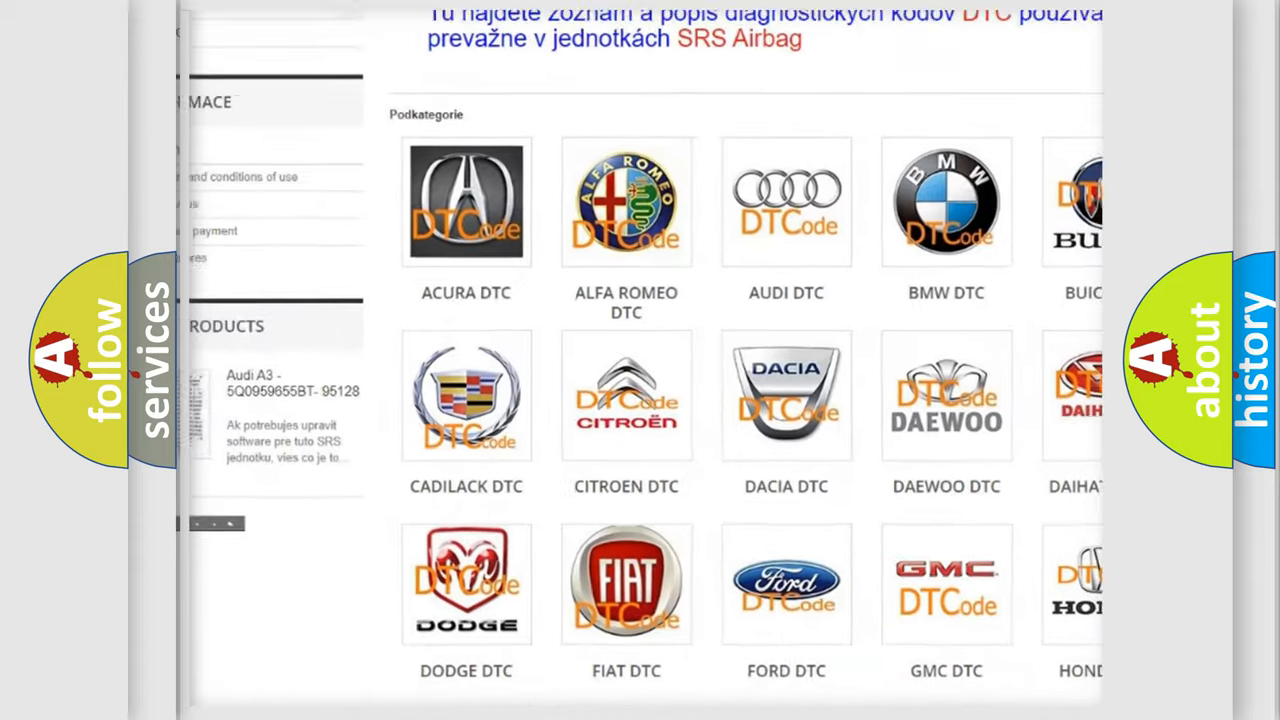
scroll("up", 3)
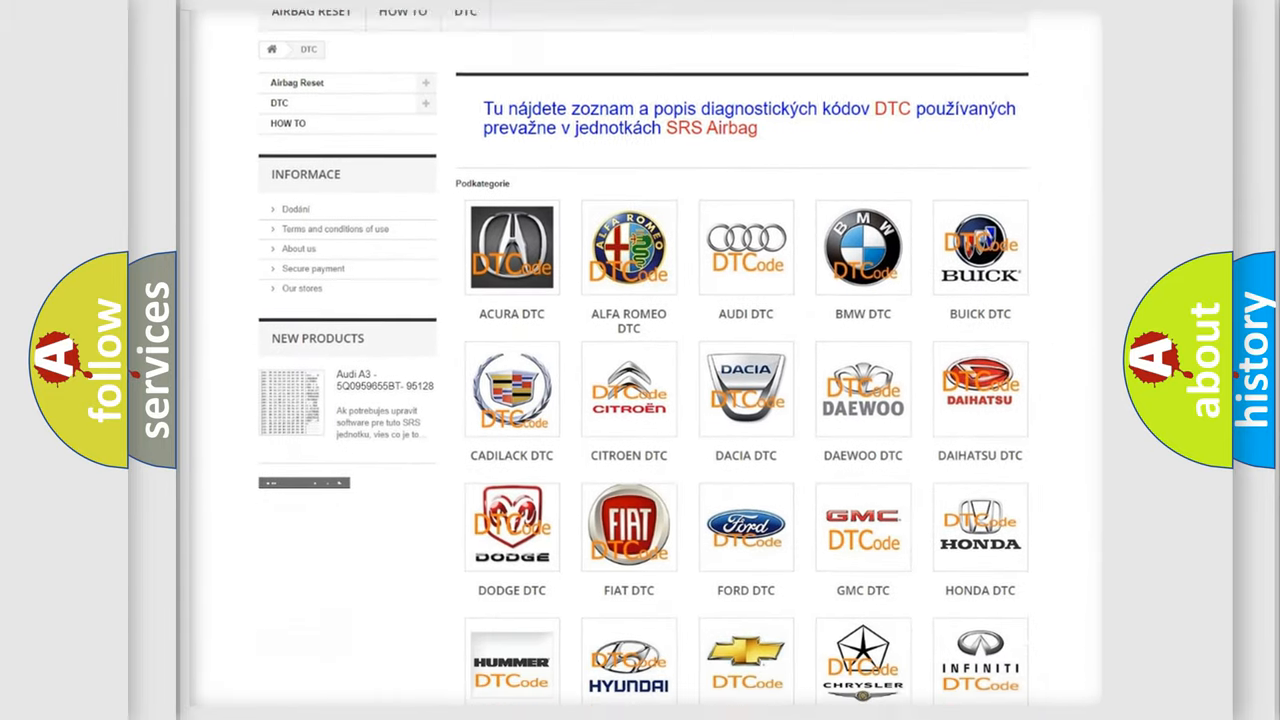
scroll("down", 3)
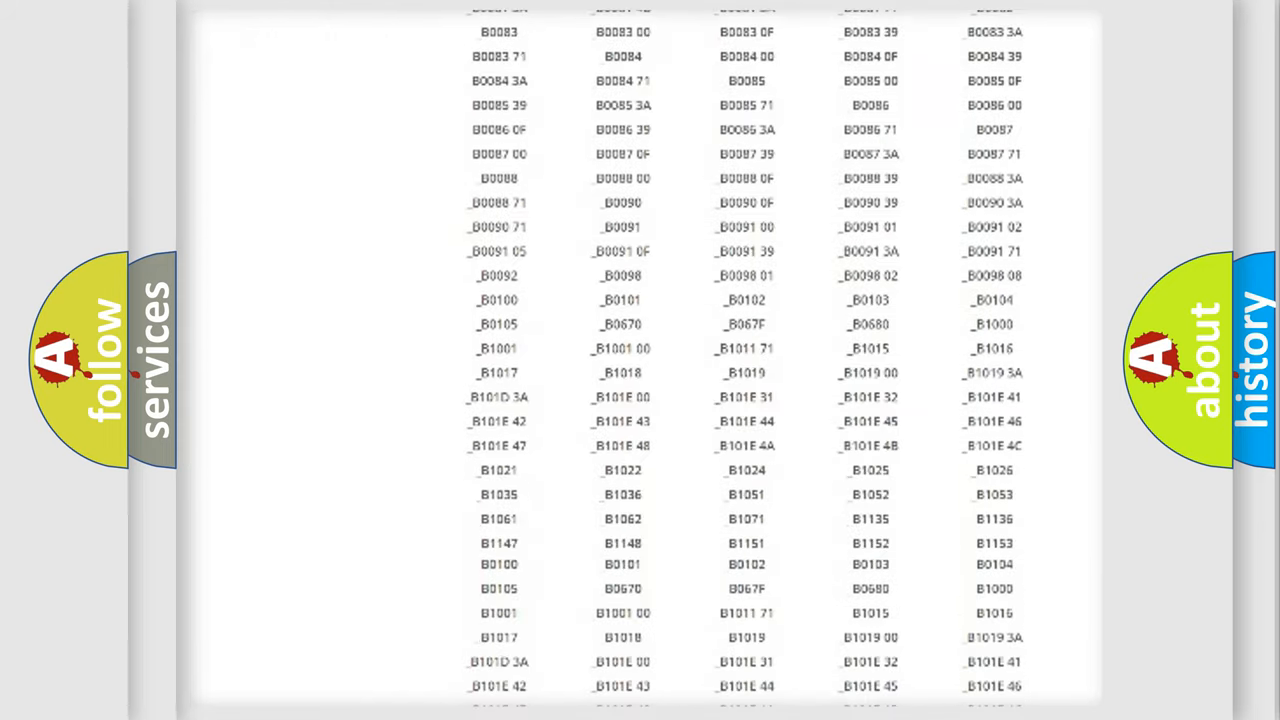
scroll("up", 3)
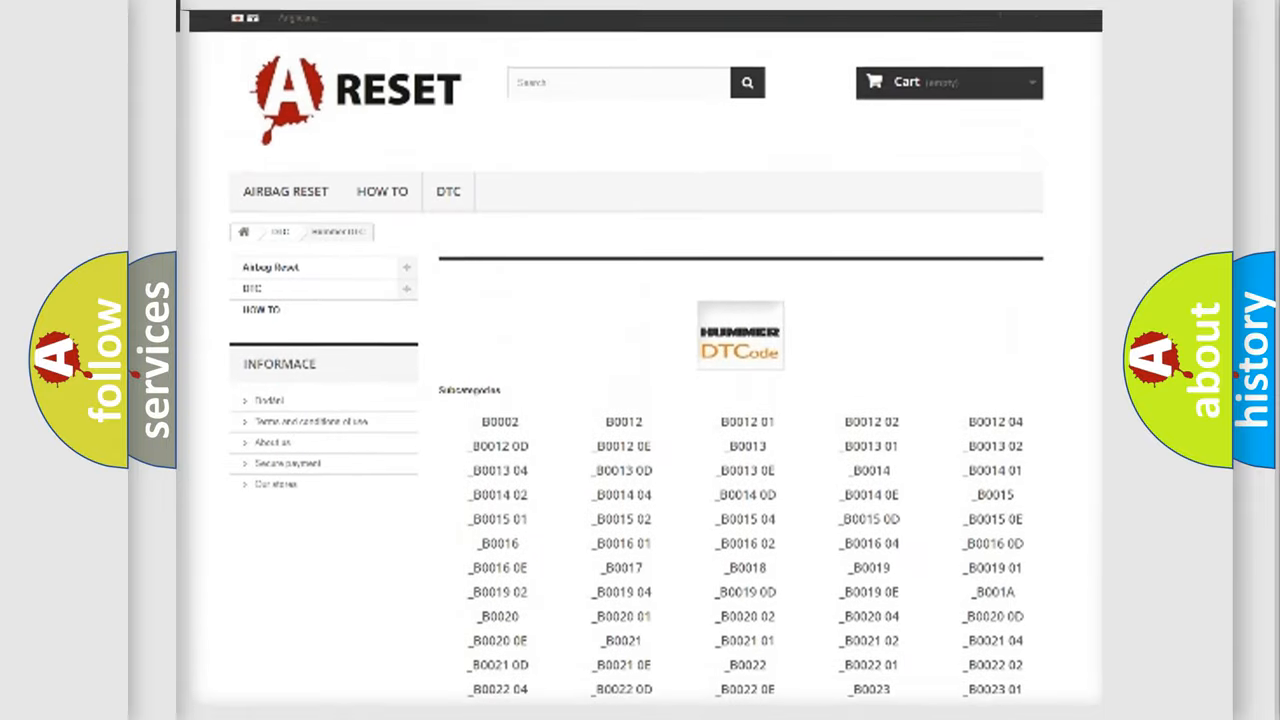